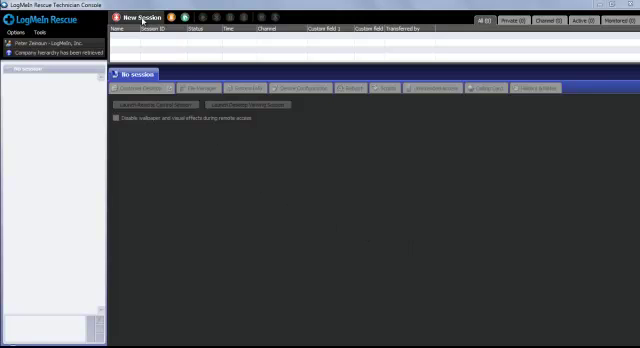
# Step: Start a new support session and generate a six-digit PIN code
pyautogui.click(137, 18)
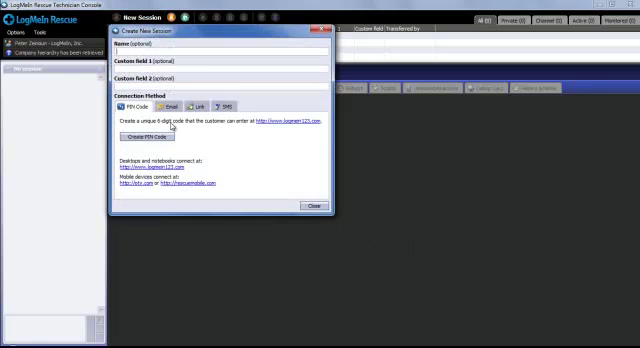
pyautogui.click(139, 138)
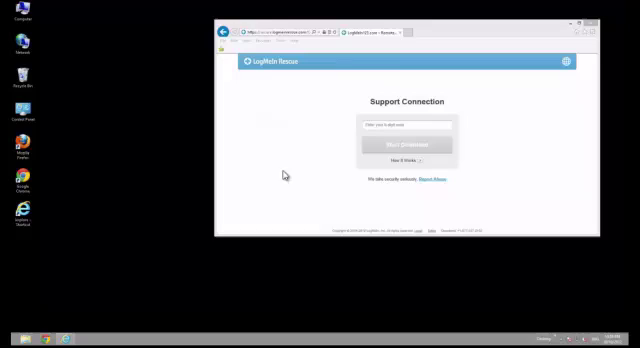
pyautogui.moveTo(44, 308)
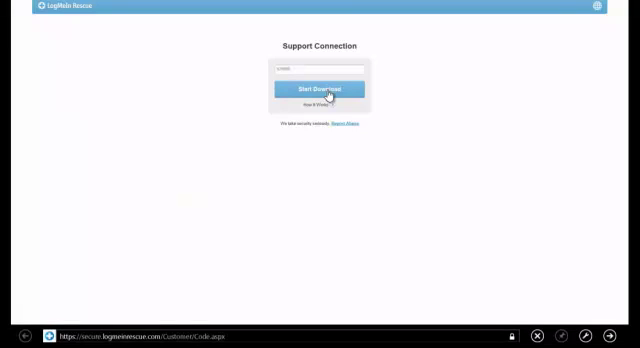
# Step: Submit the PIN with Start Download and run the downloaded support applet
pyautogui.click(314, 89)
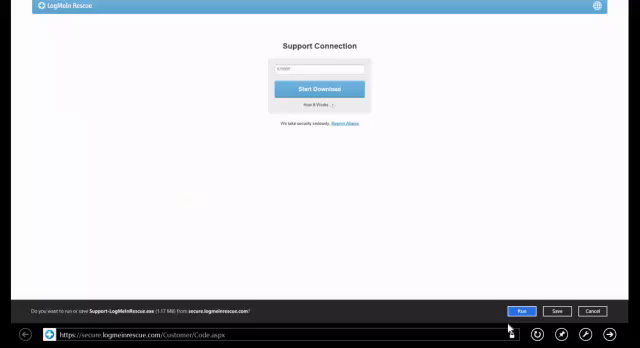
pyautogui.click(521, 310)
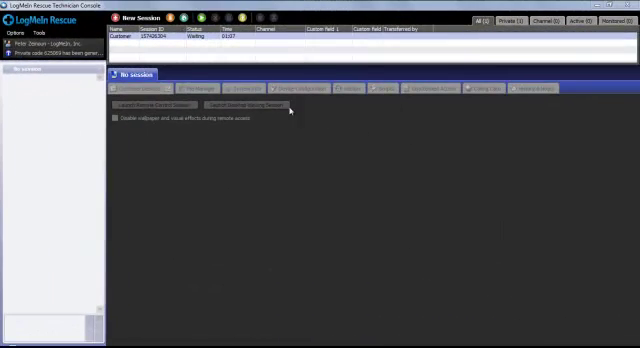
# Step: Pick up the waiting session and view the customer's Processes and Services lists
pyautogui.rightClick(135, 40)
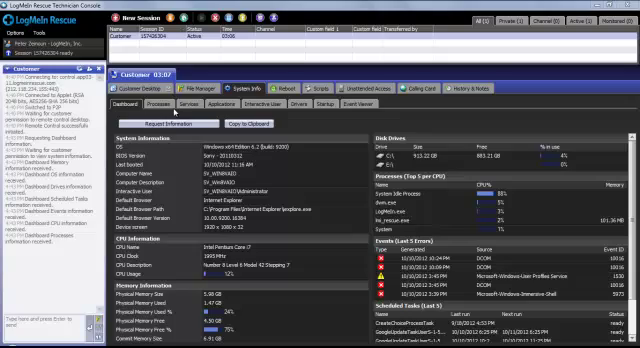
pyautogui.click(167, 107)
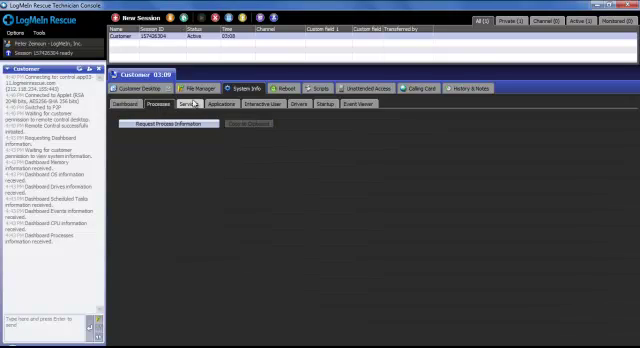
pyautogui.click(143, 85)
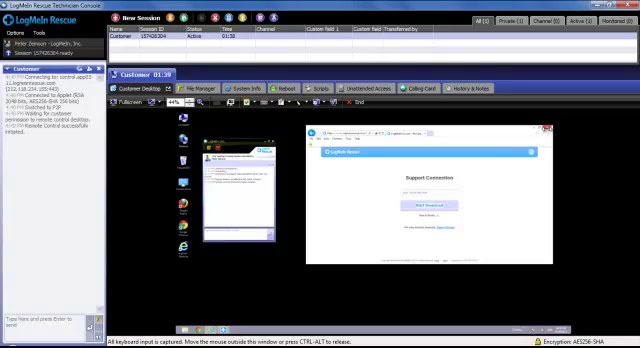
# Step: Launch remote control of the customer's desktop from the Customer Desktop tab
pyautogui.click(543, 128)
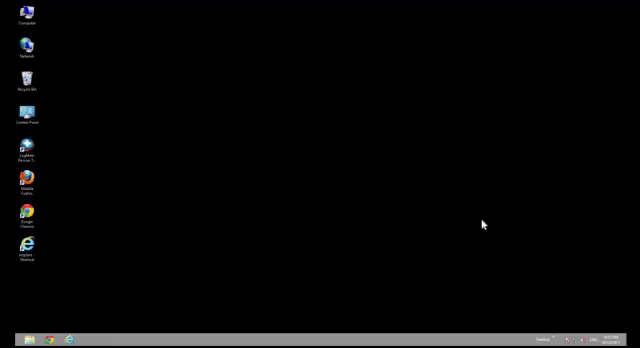
# Step: Launch the LogMeIn Rescue Technician Console from its desktop shortcut
pyautogui.click(27, 148)
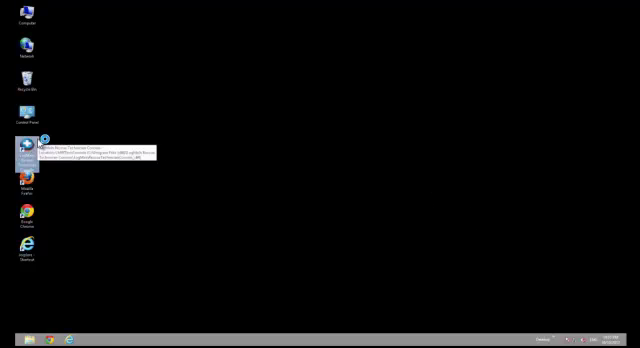
pyautogui.doubleClick(22, 135)
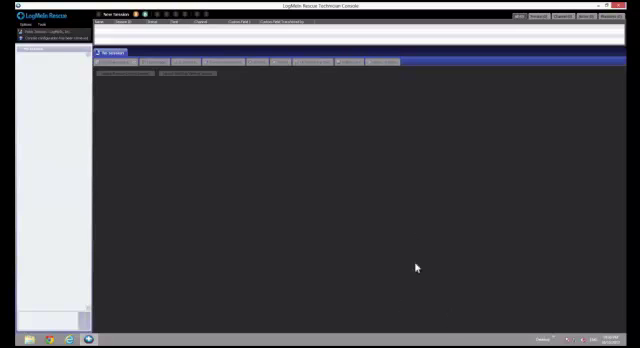
# Step: Open the Create New Session dialog, review its options, then close it
pyautogui.click(107, 14)
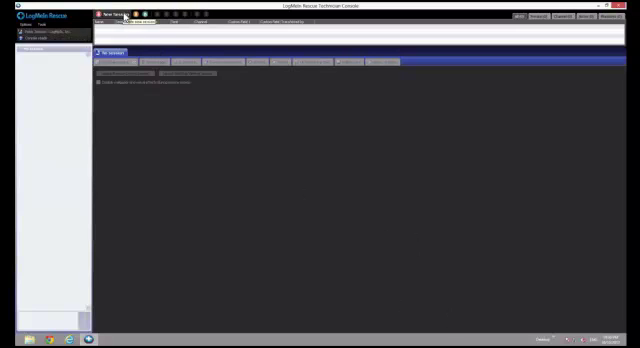
pyautogui.click(103, 14)
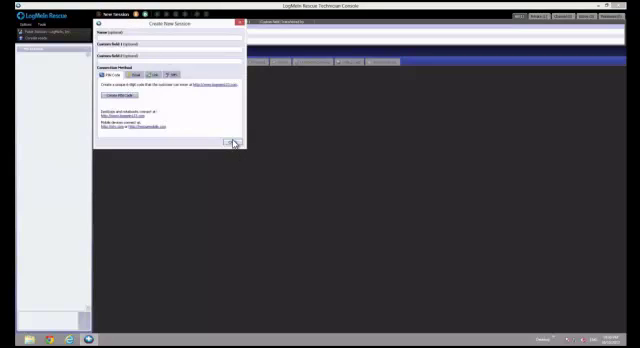
pyautogui.click(232, 143)
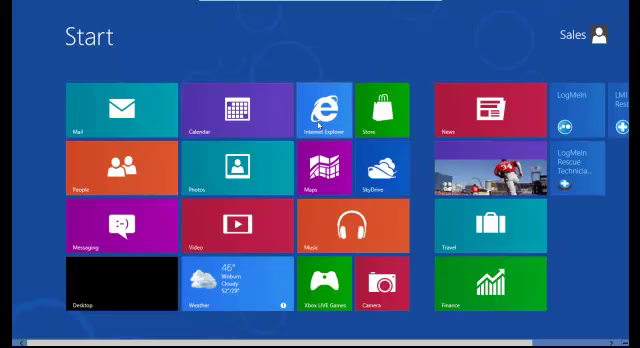
# Step: Start a Toshiba support chat in Internet Explorer and send 'hello' to the technician
pyautogui.click(325, 110)
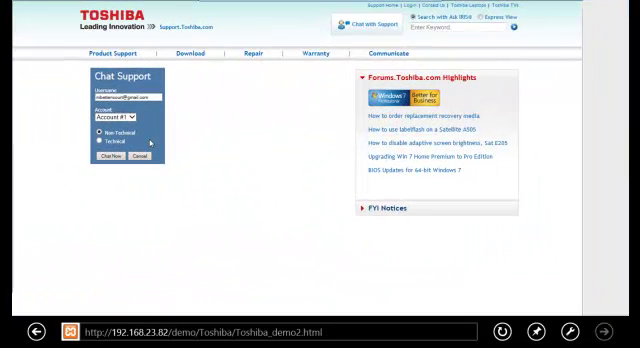
pyautogui.click(108, 158)
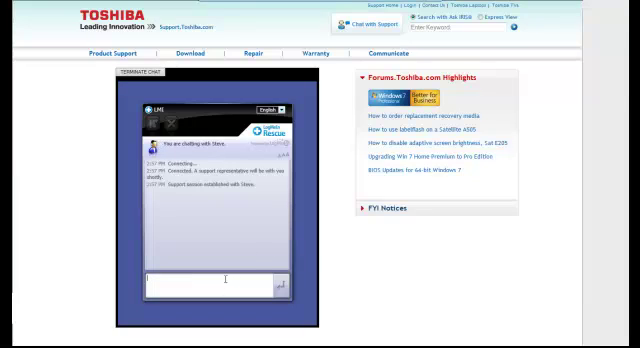
pyautogui.write('hello')
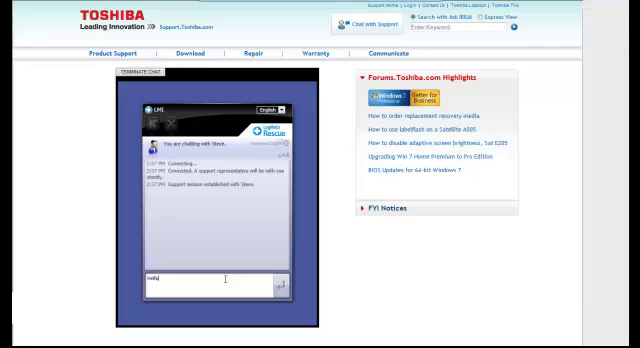
pyautogui.press('Return')
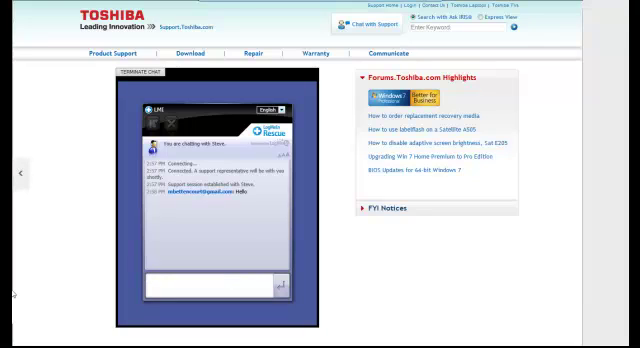